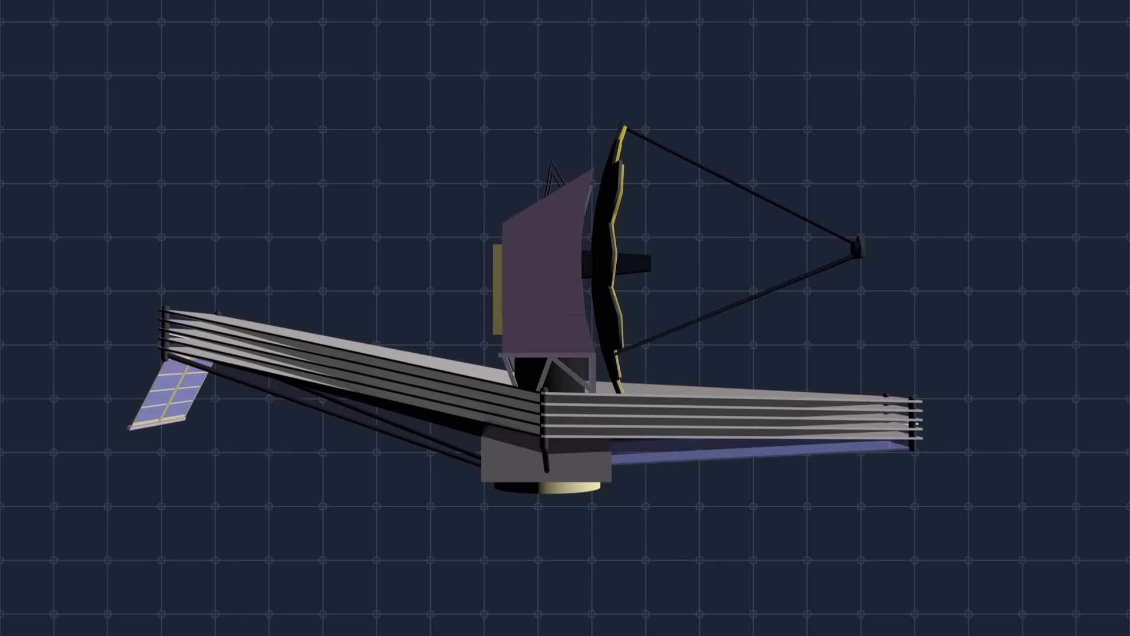
scroll(down, 3)
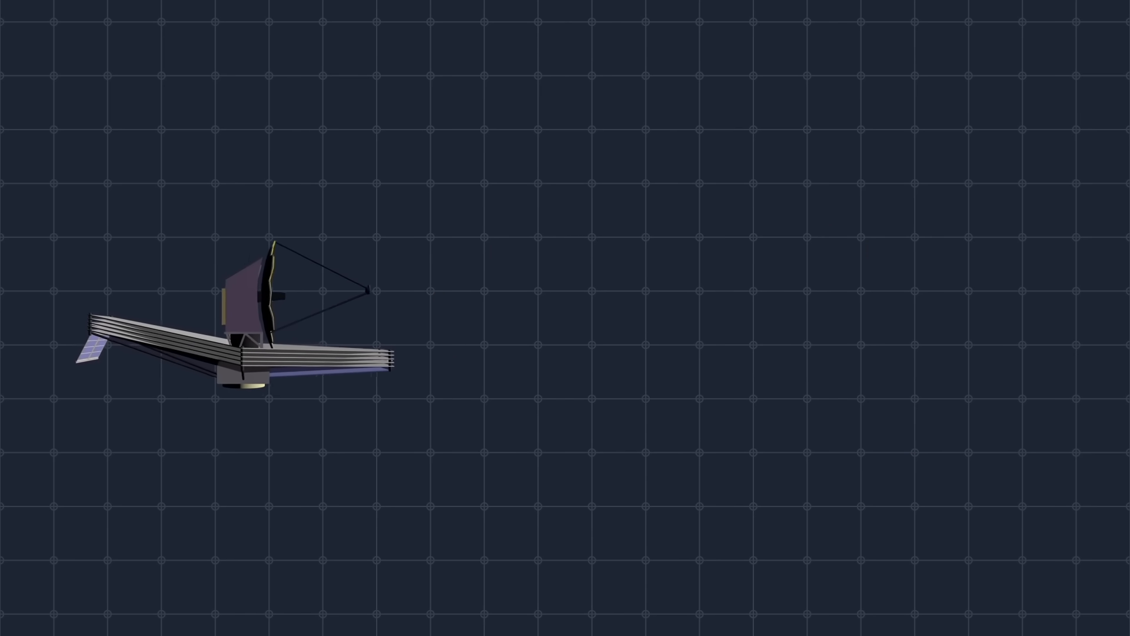